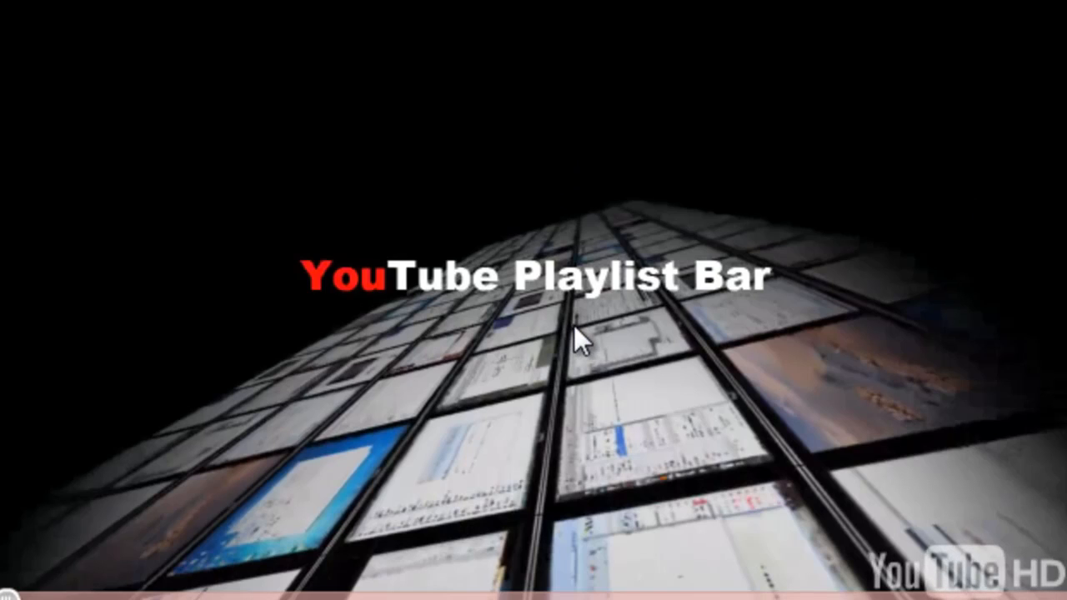
pyautogui.moveTo(536, 337)
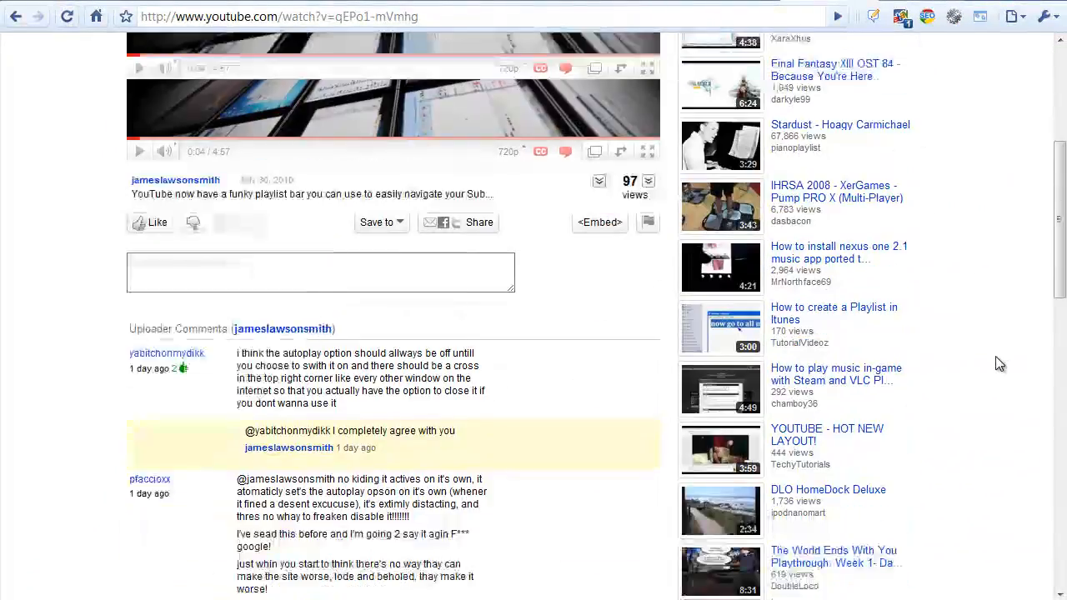
# Step: Scroll the Playlist Bar video page down to the All Comments section
pyautogui.scroll(-3)
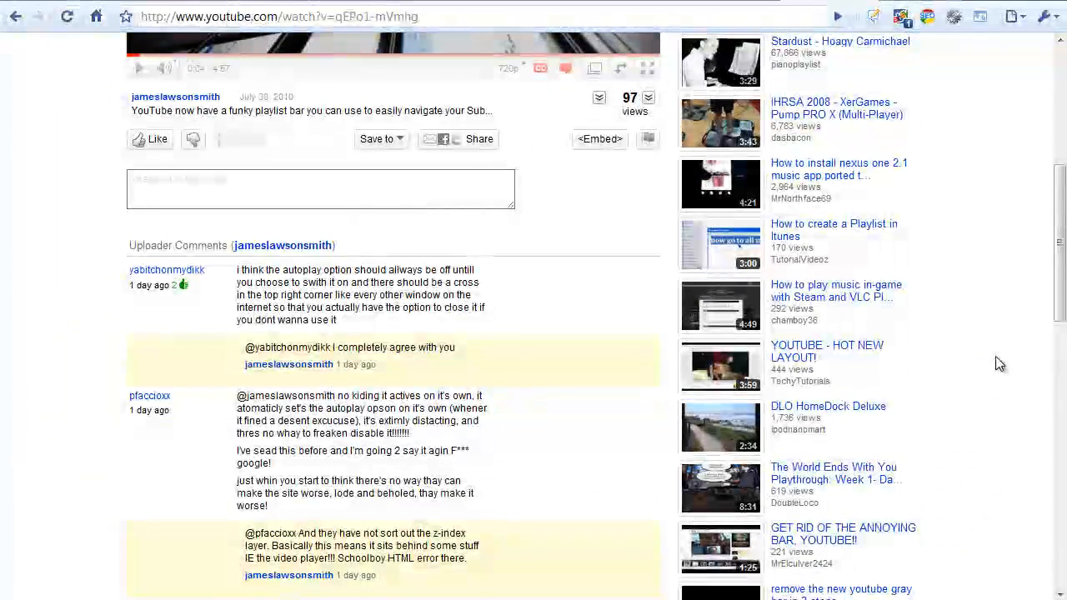
pyautogui.scroll(-3)
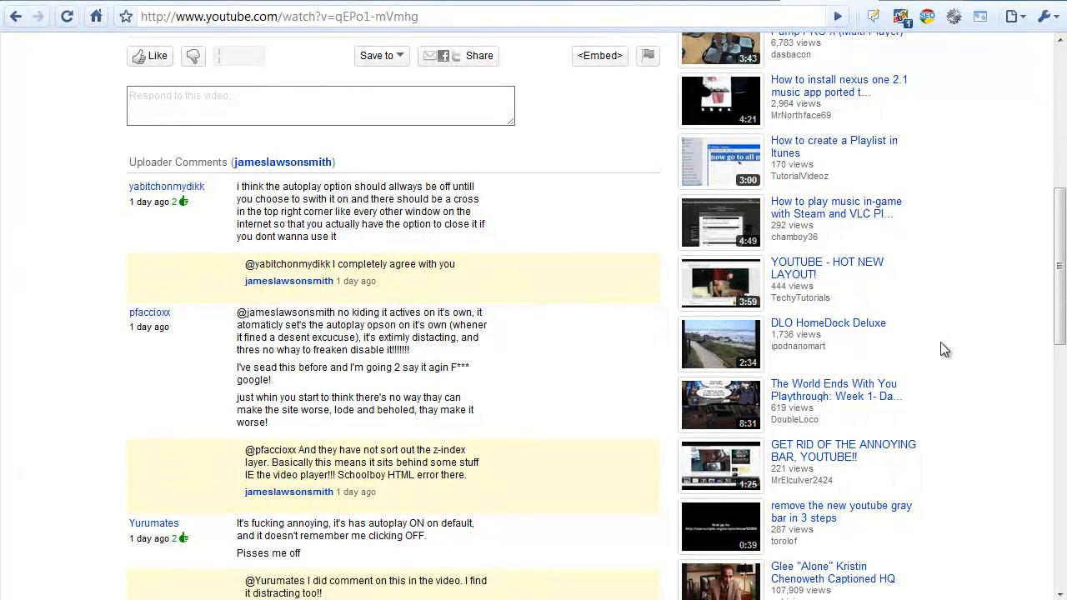
pyautogui.scroll(-3)
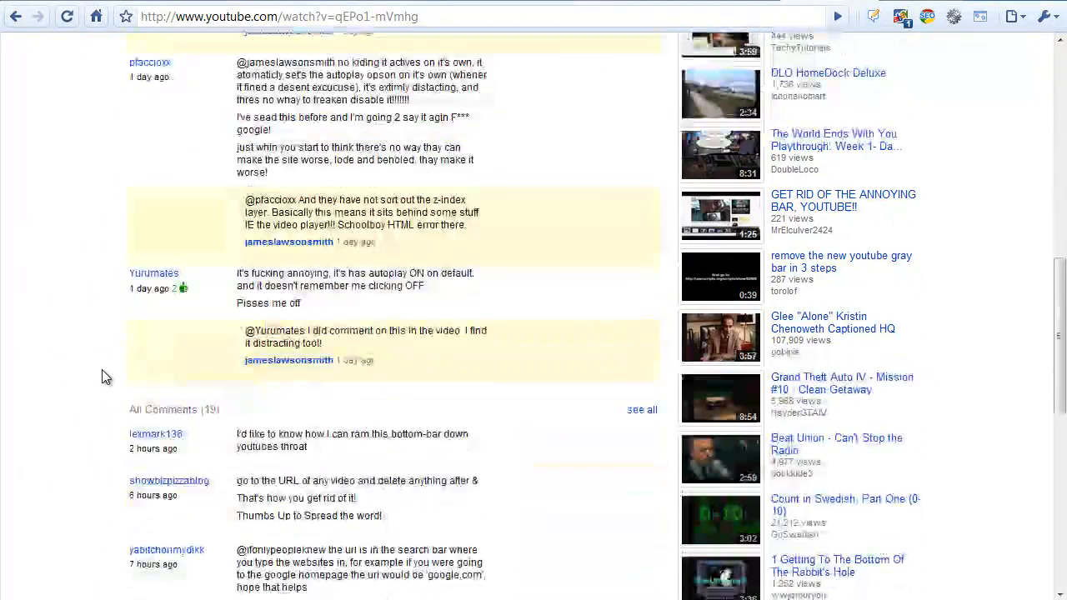
pyautogui.scroll(-3)
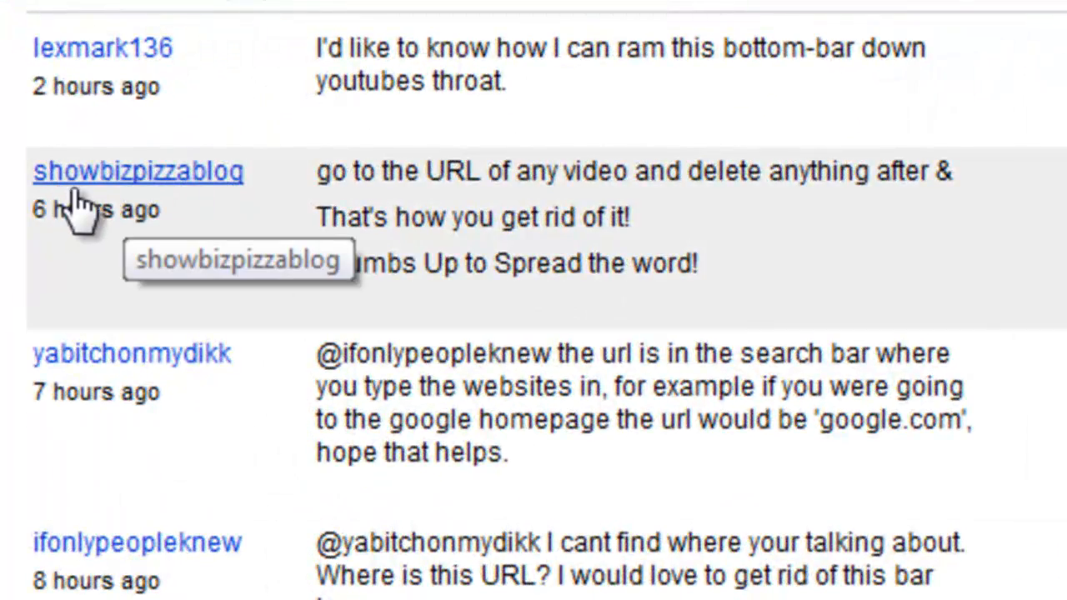
pyautogui.moveTo(125, 337)
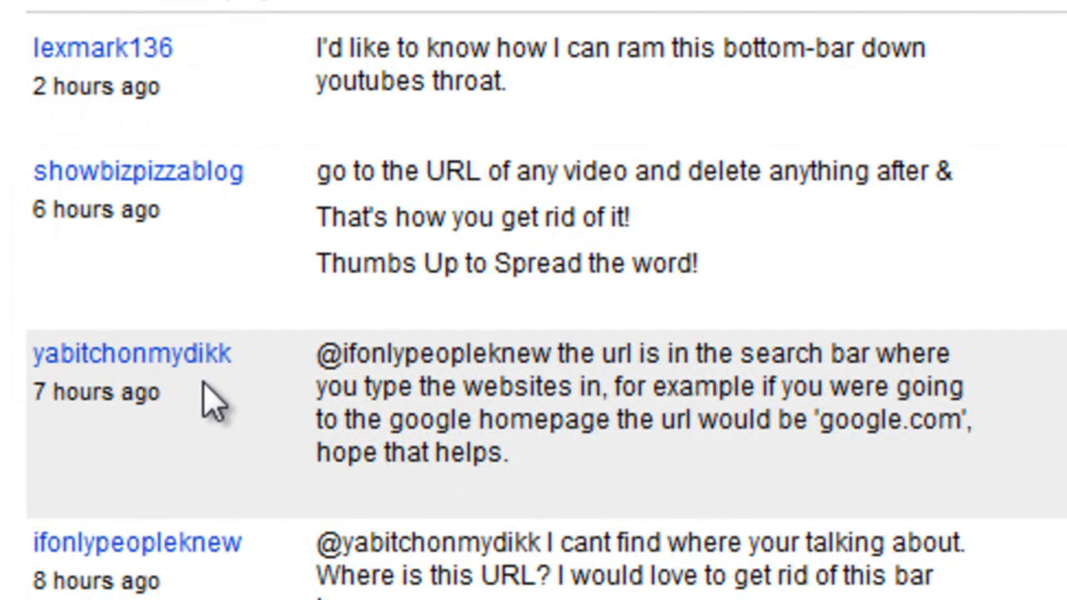
pyautogui.moveTo(884, 275)
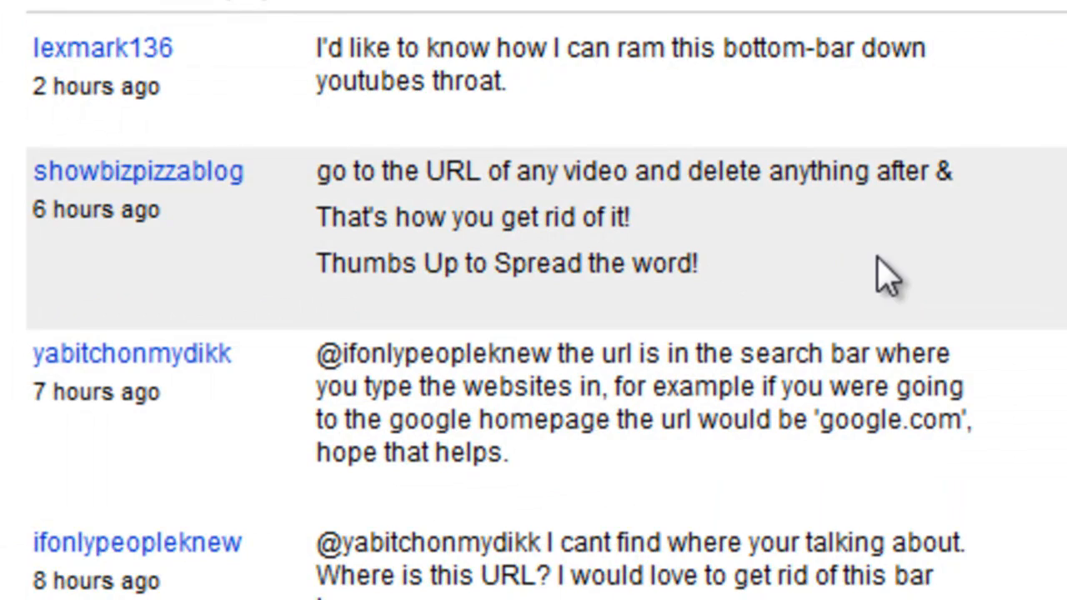
pyautogui.moveTo(513, 213)
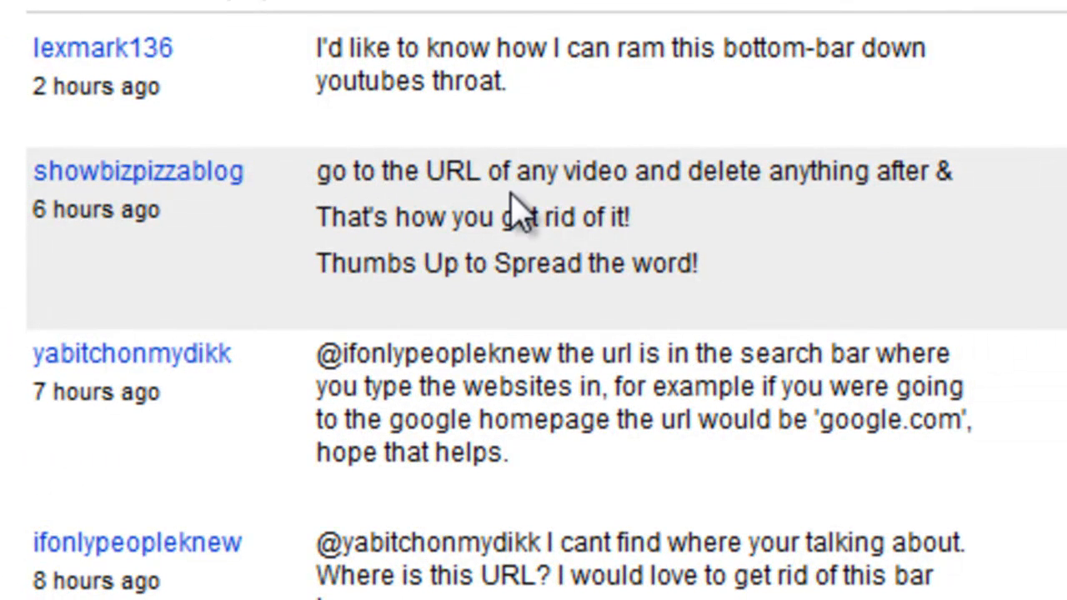
pyautogui.moveTo(892, 221)
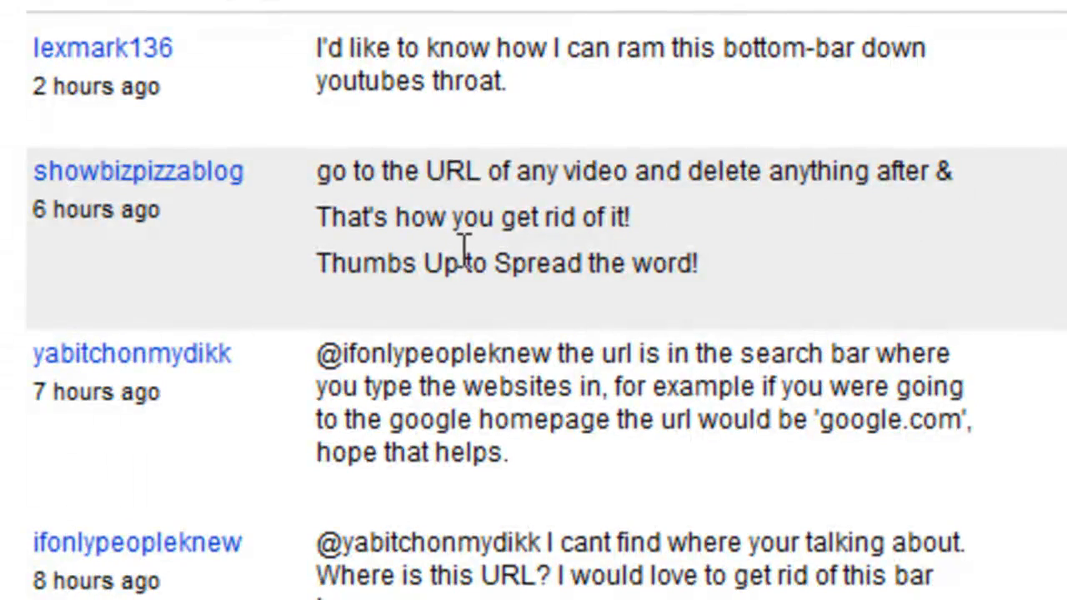
pyautogui.moveTo(513, 300)
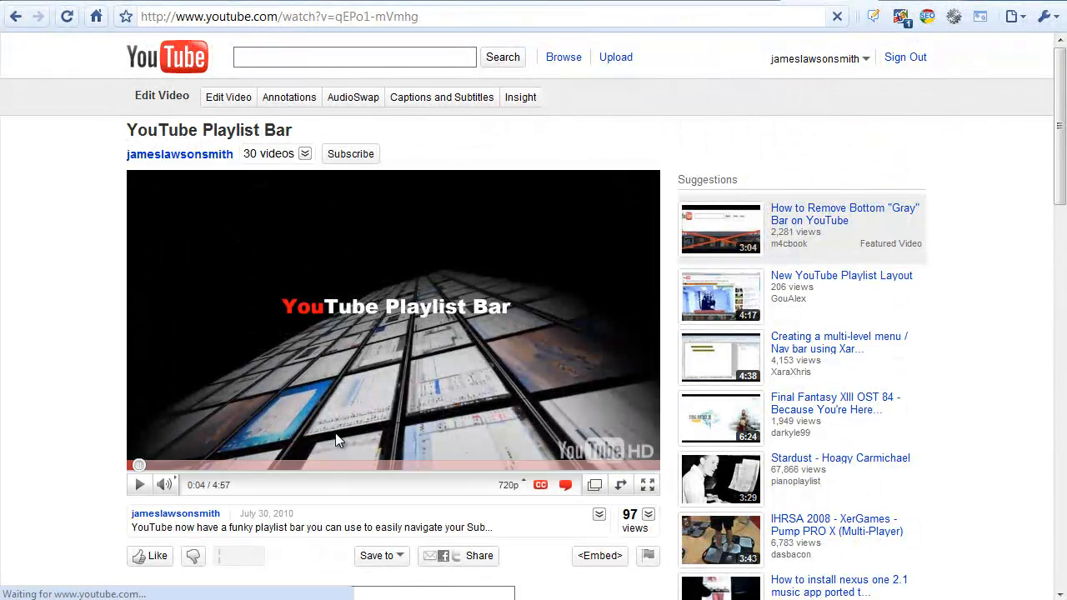
# Step: From the home page, open The Southern Wind in the July Partner Showcase spotlight
pyautogui.click(167, 57)
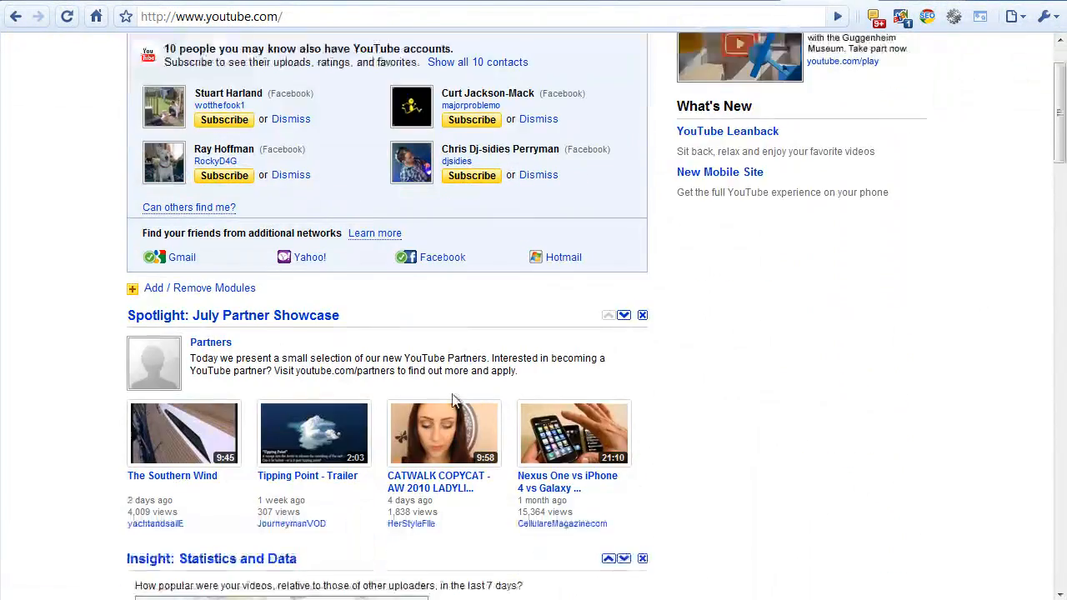
pyautogui.scroll(-3)
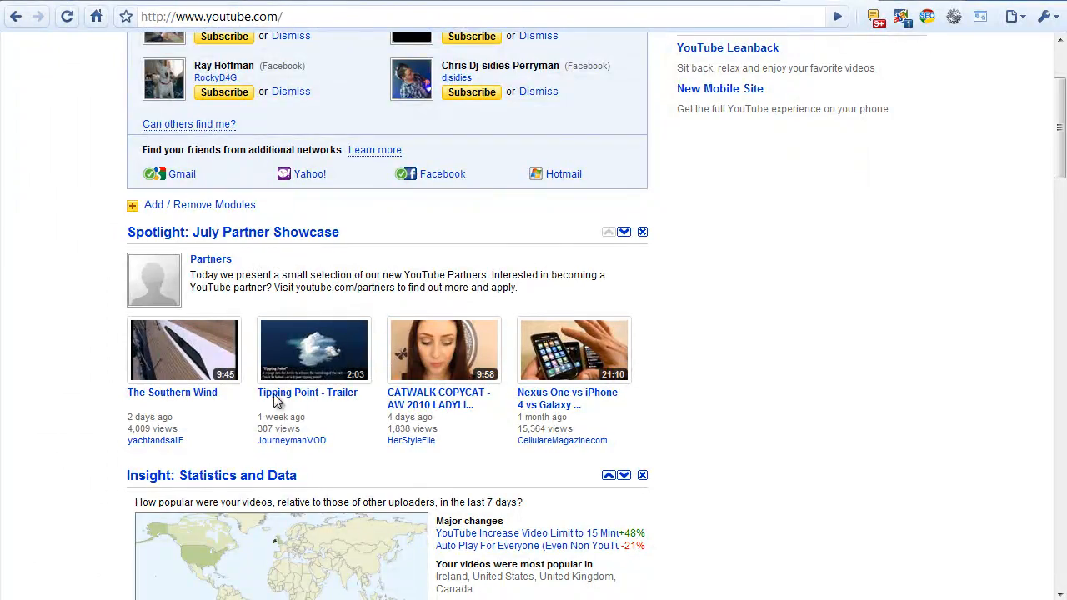
pyautogui.scroll(-3)
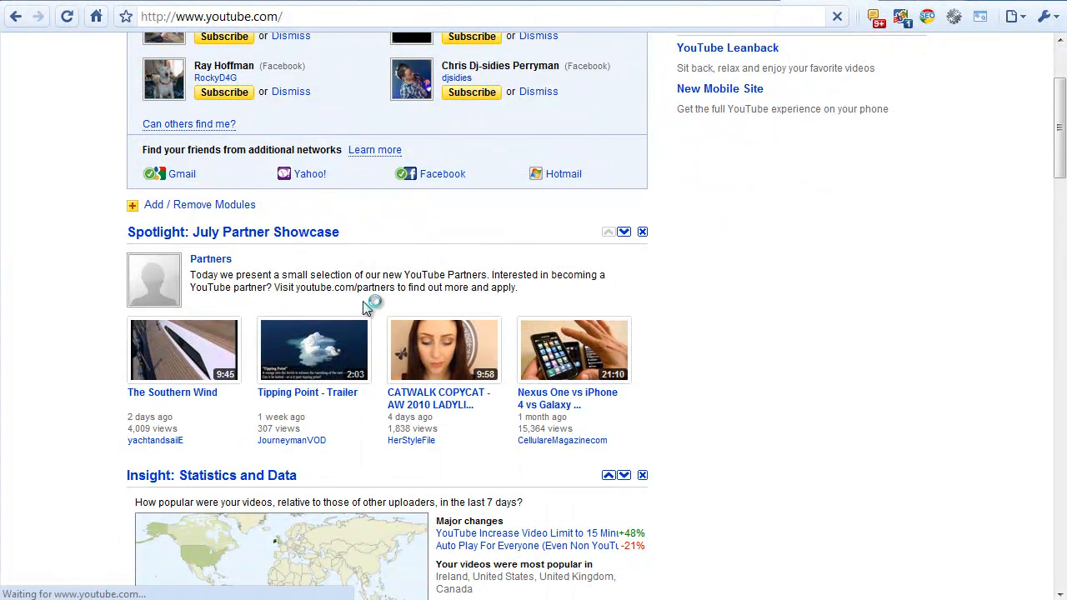
pyautogui.click(184, 349)
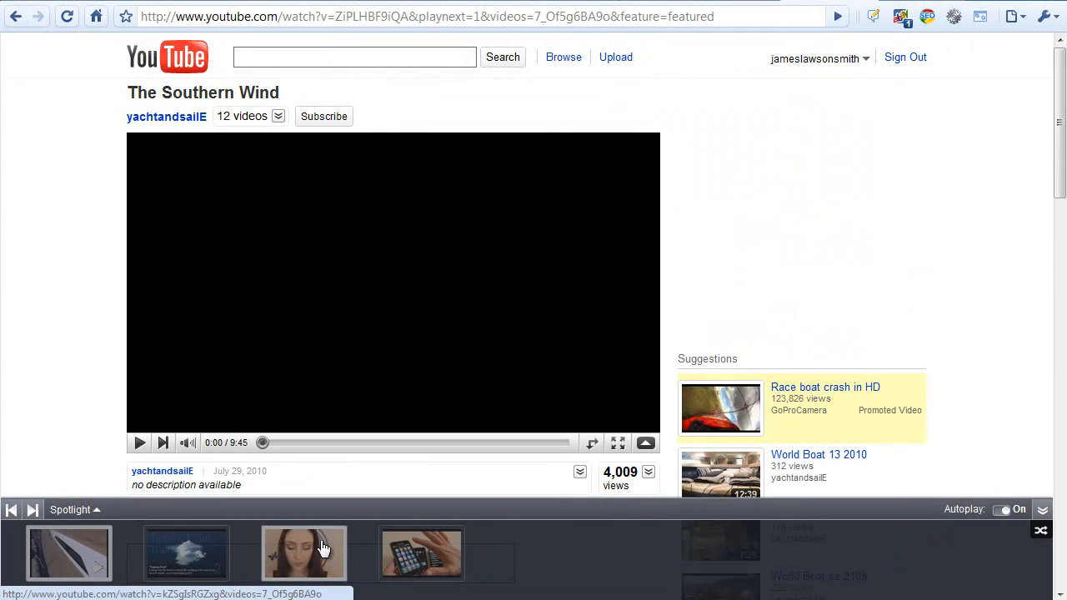
# Step: Pause The Southern Wind at 0:01 on the player
pyautogui.click(139, 442)
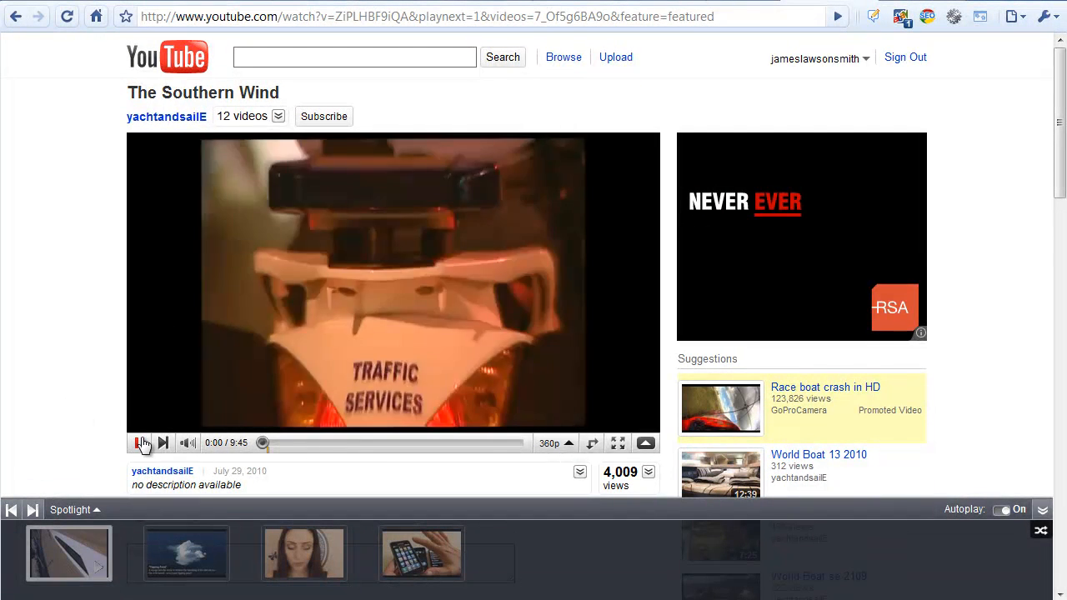
pyautogui.click(139, 443)
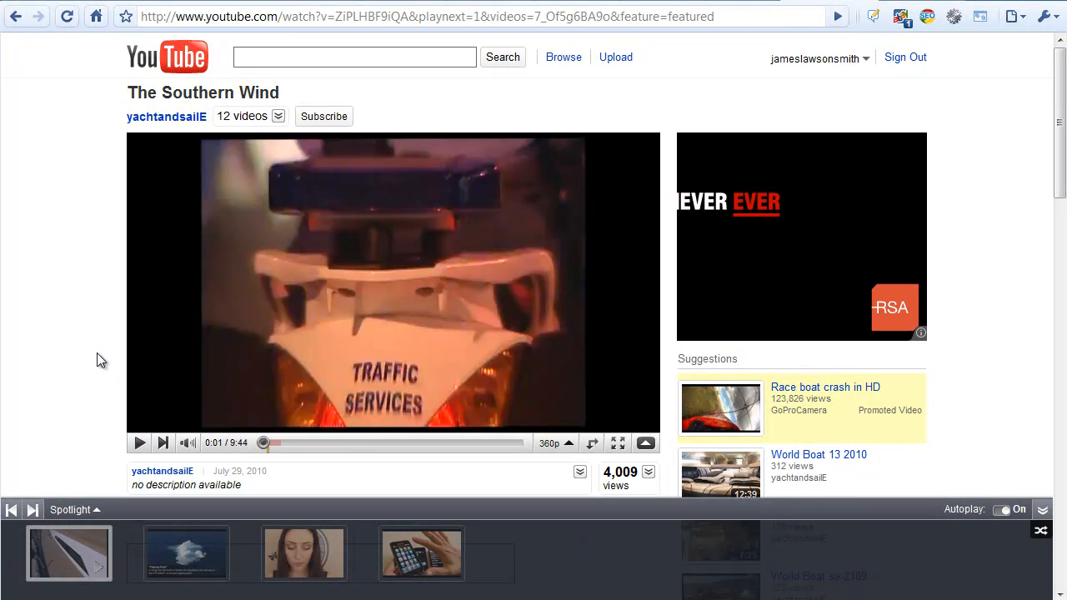
pyautogui.moveTo(917, 536)
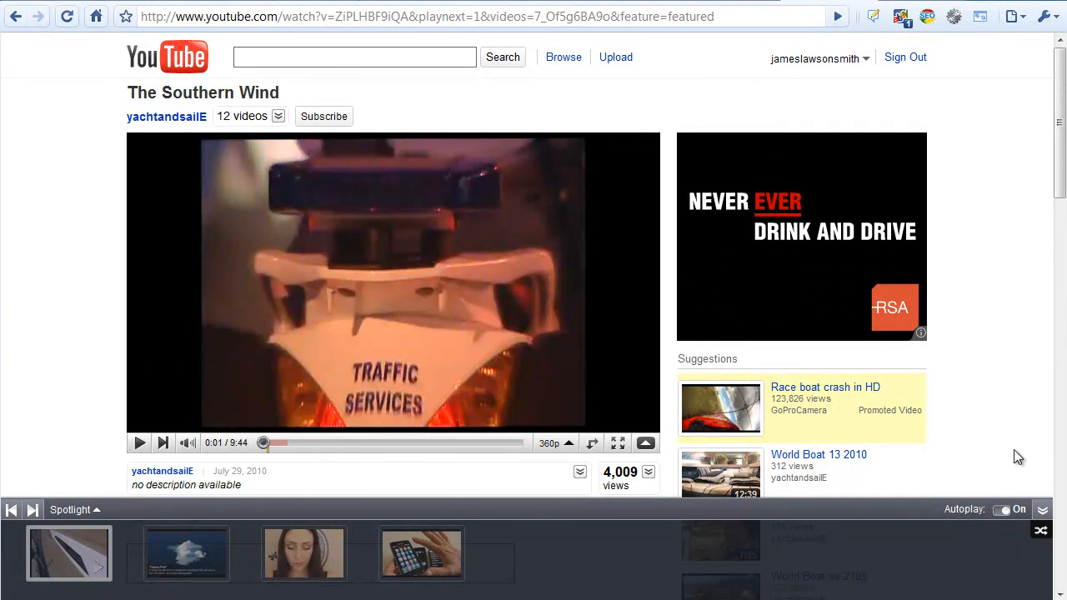
pyautogui.moveTo(977, 454)
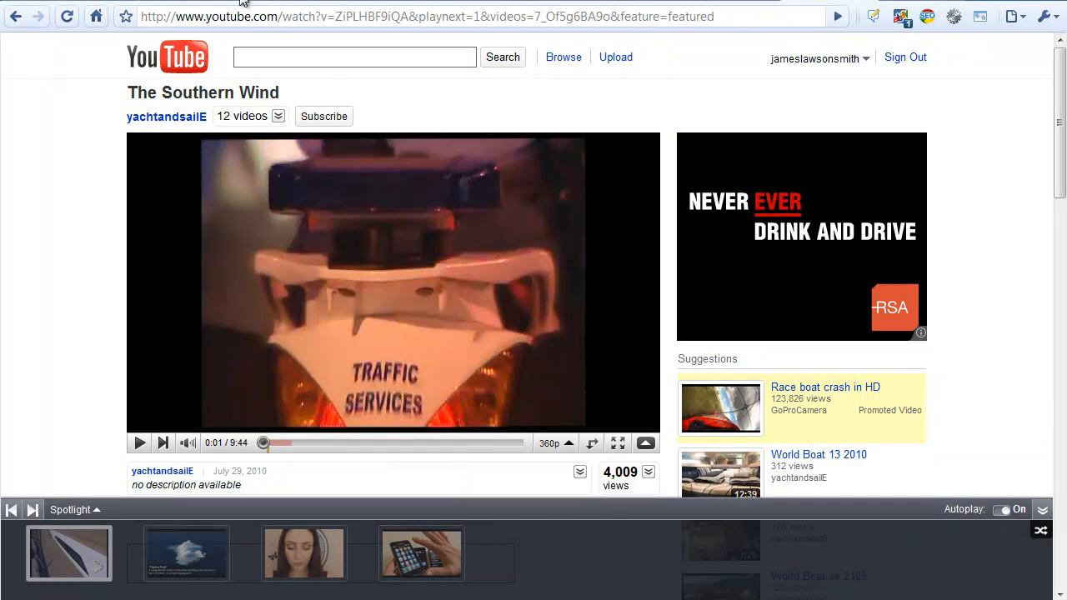
pyautogui.moveTo(65, 300)
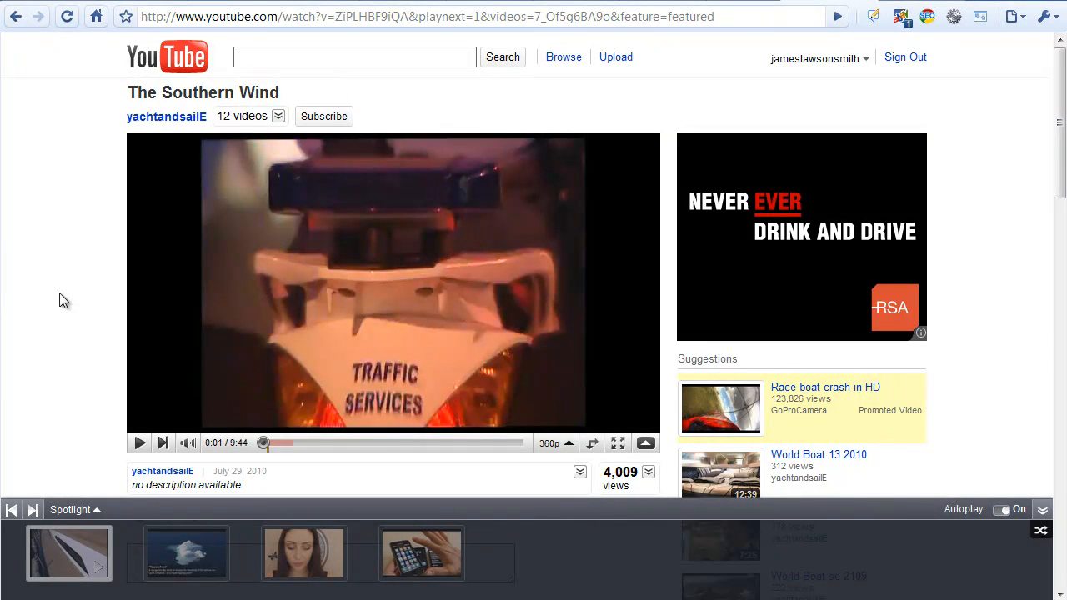
pyautogui.moveTo(323, 116)
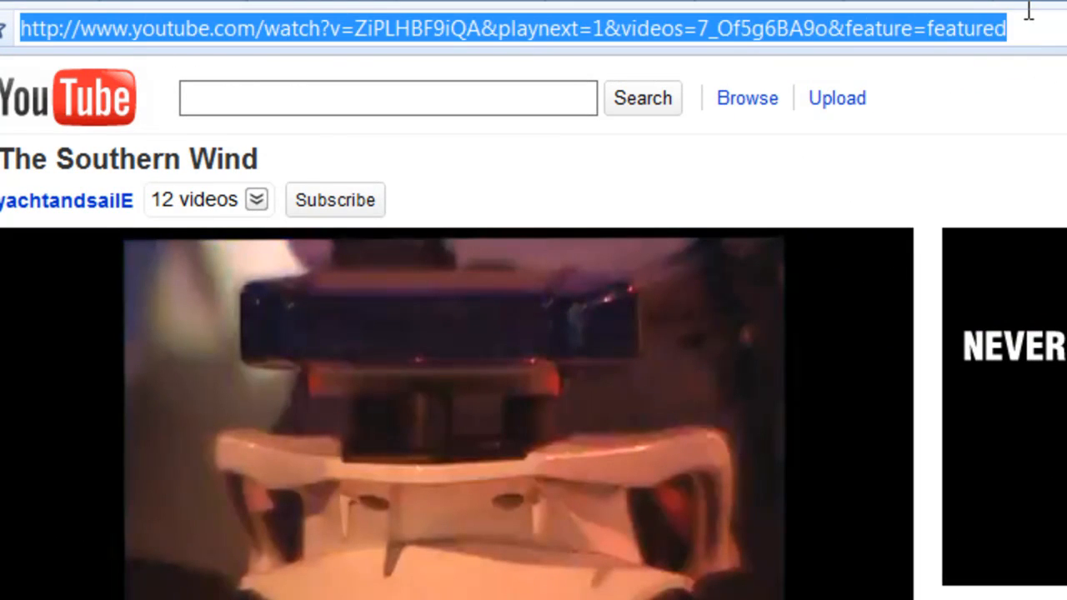
# Step: Select every URL parameter after the video ID v=ZiPLHBF9iQA in the address bar
pyautogui.click(355, 27)
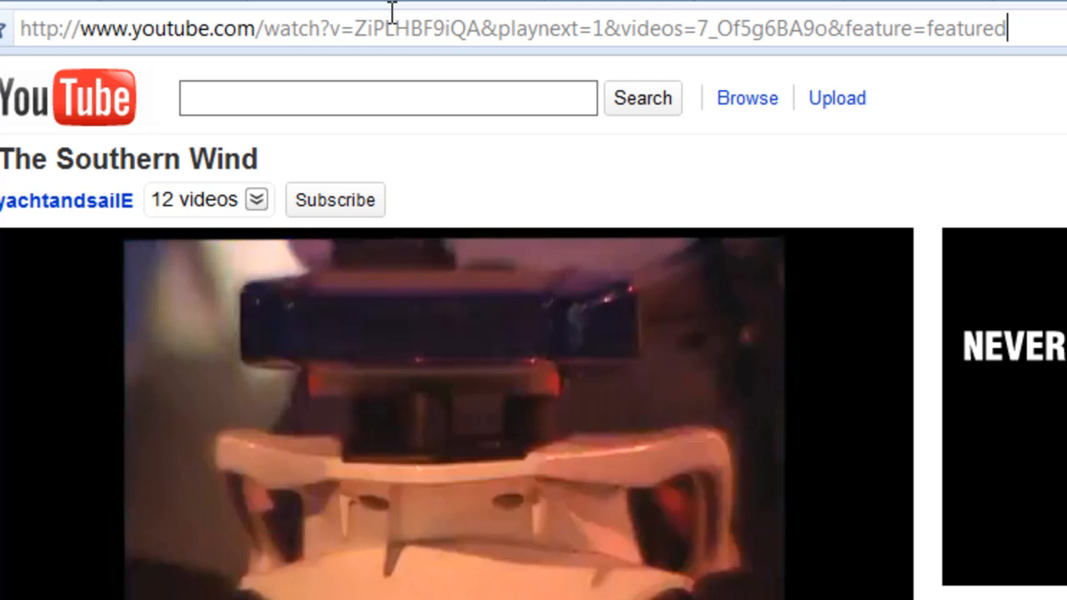
pyautogui.moveTo(442, 21)
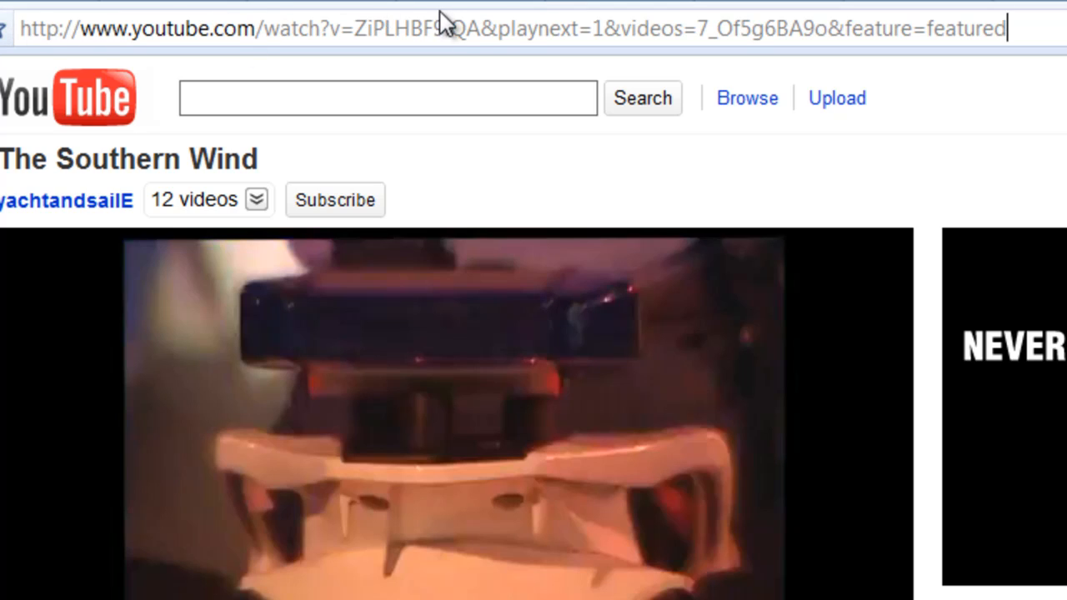
pyautogui.moveTo(165, 39)
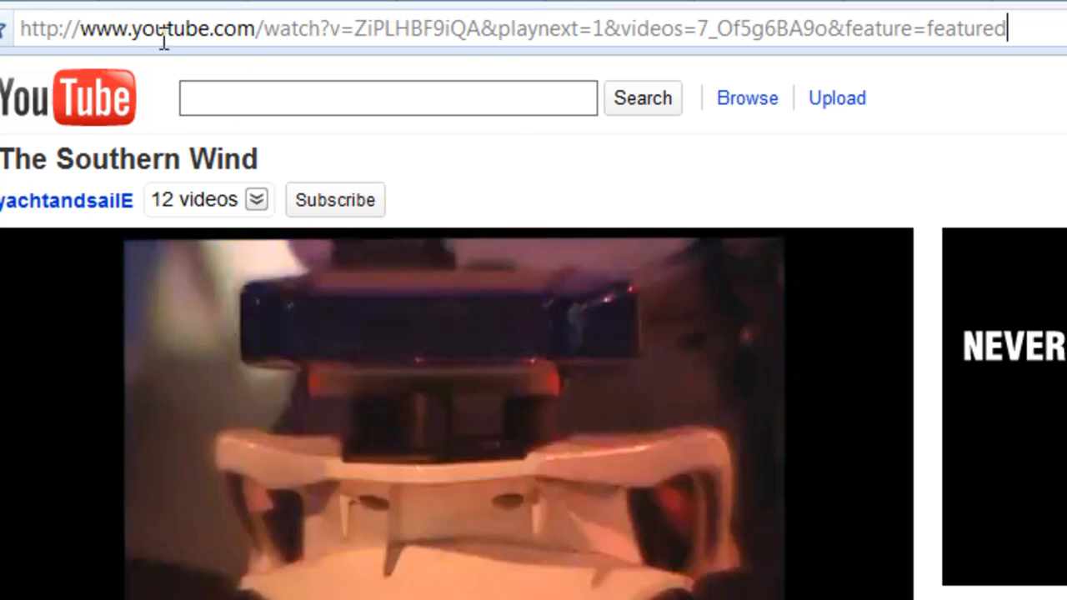
pyautogui.moveTo(317, 33)
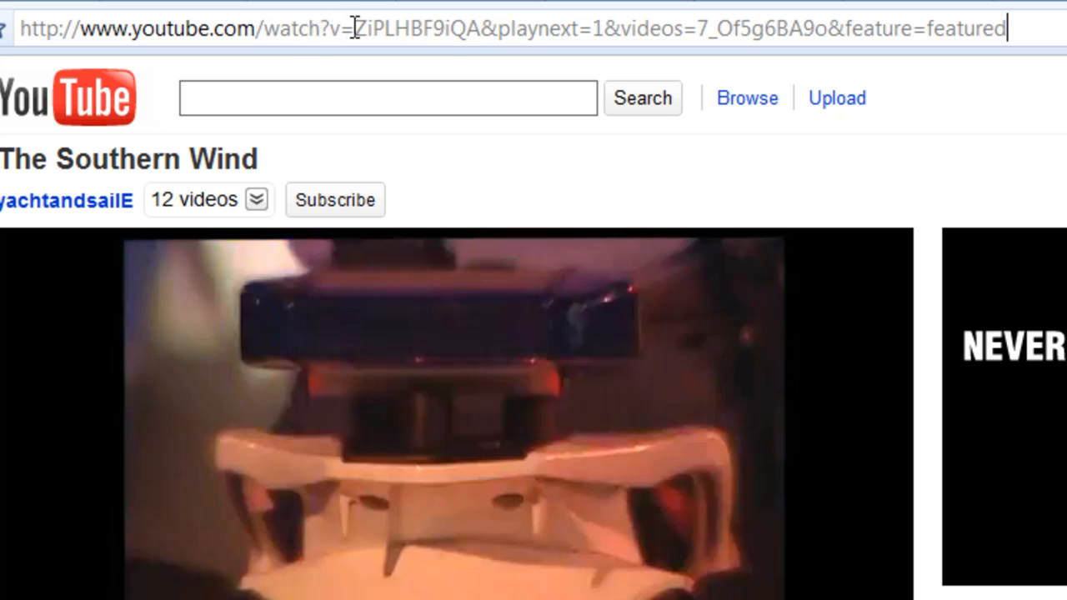
pyautogui.doubleClick(409, 28)
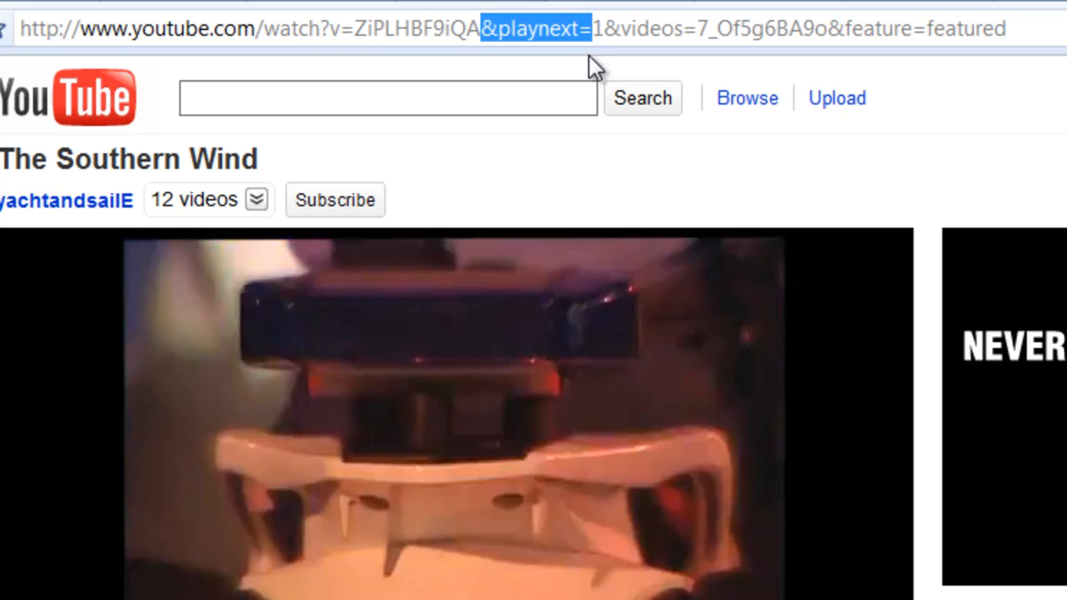
pyautogui.click(511, 29)
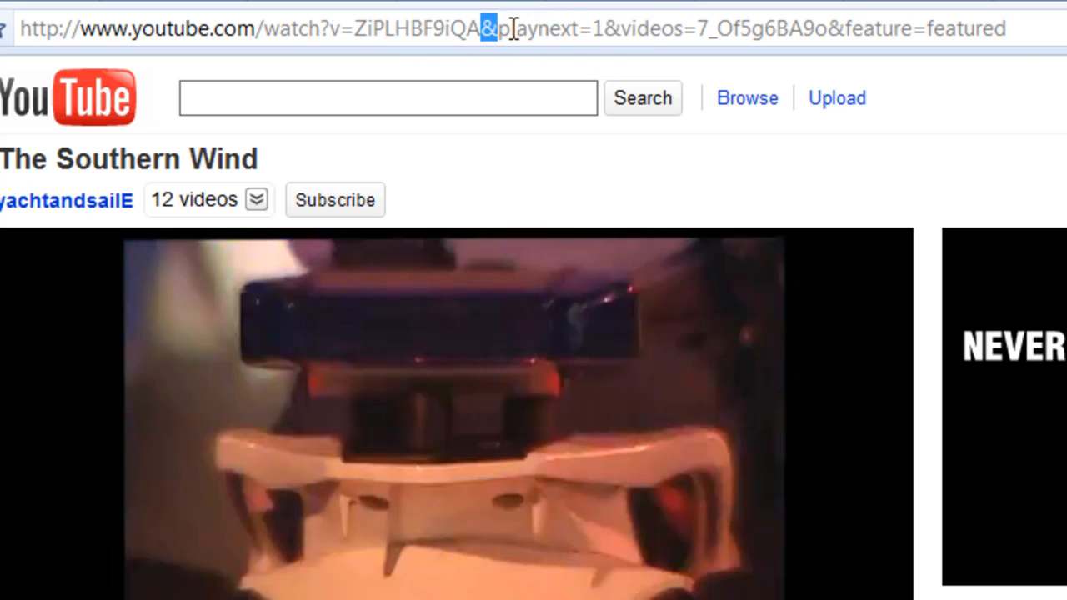
pyautogui.moveTo(490, 29); pyautogui.dragTo(1005, 28)
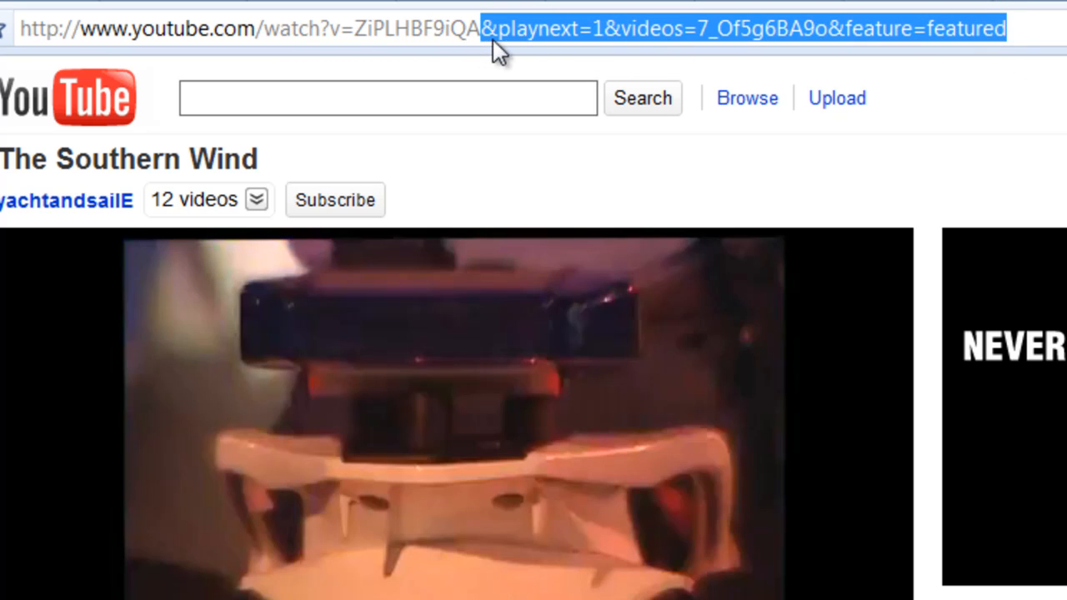
pyautogui.moveTo(511, 48)
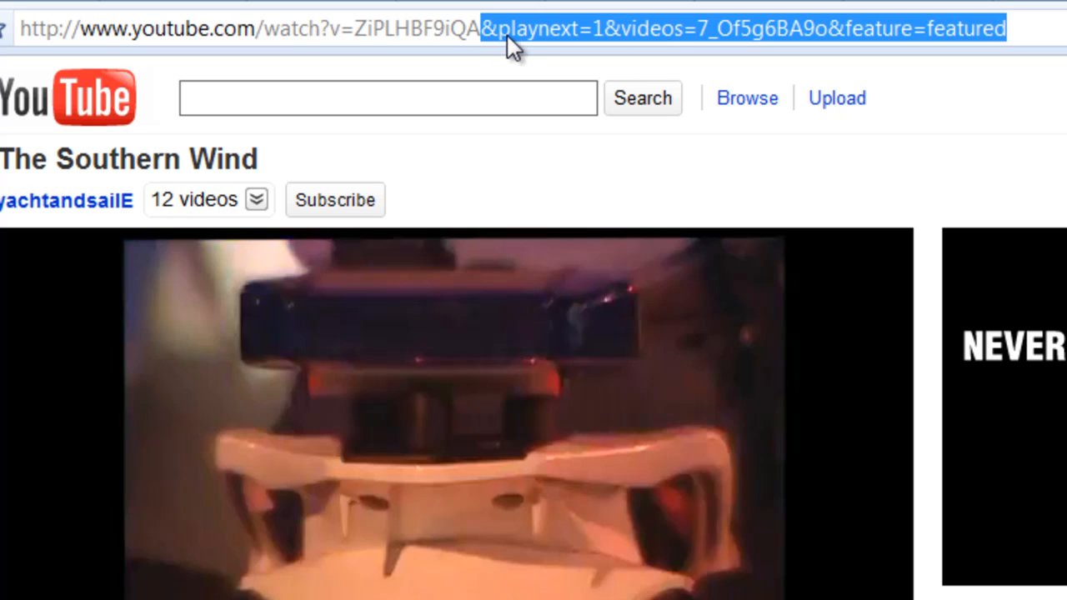
pyautogui.moveTo(496, 46)
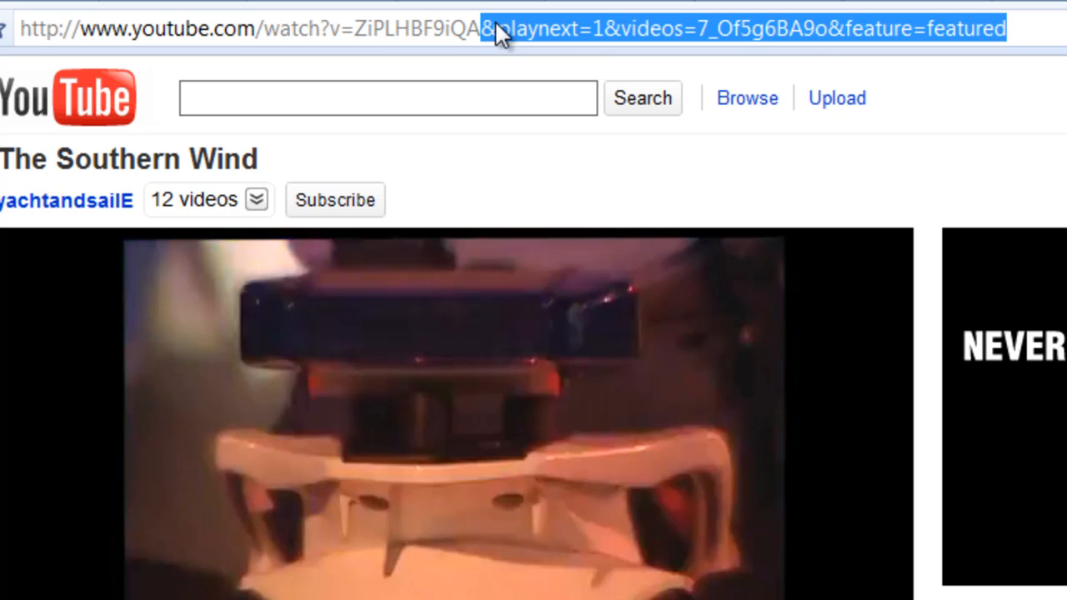
pyautogui.moveTo(1025, 30)
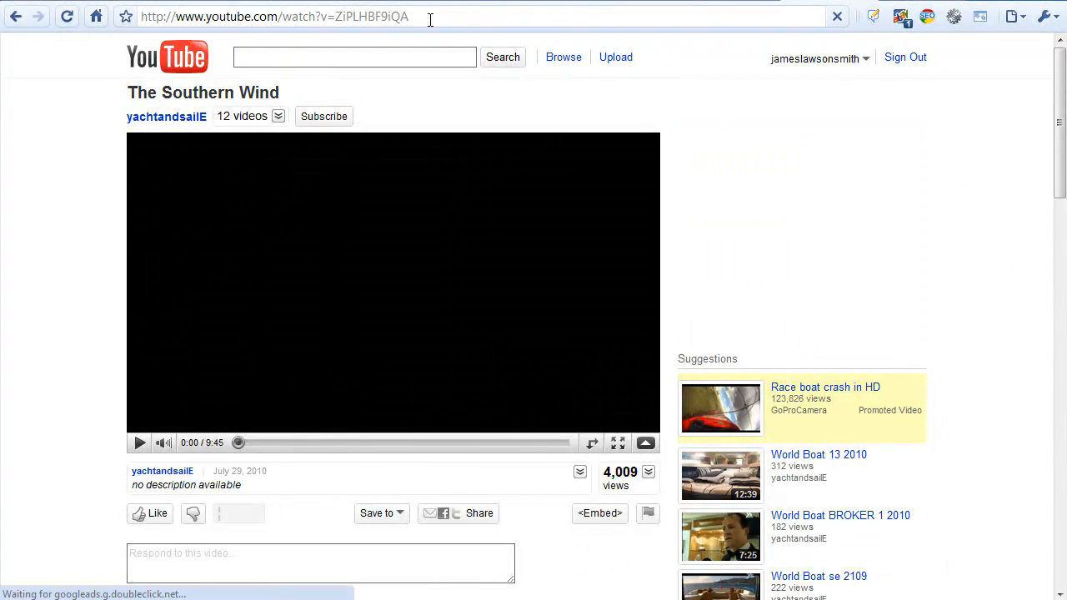
# Step: Play the reloaded Southern Wind video, check account options, then return home
pyautogui.click(139, 443)
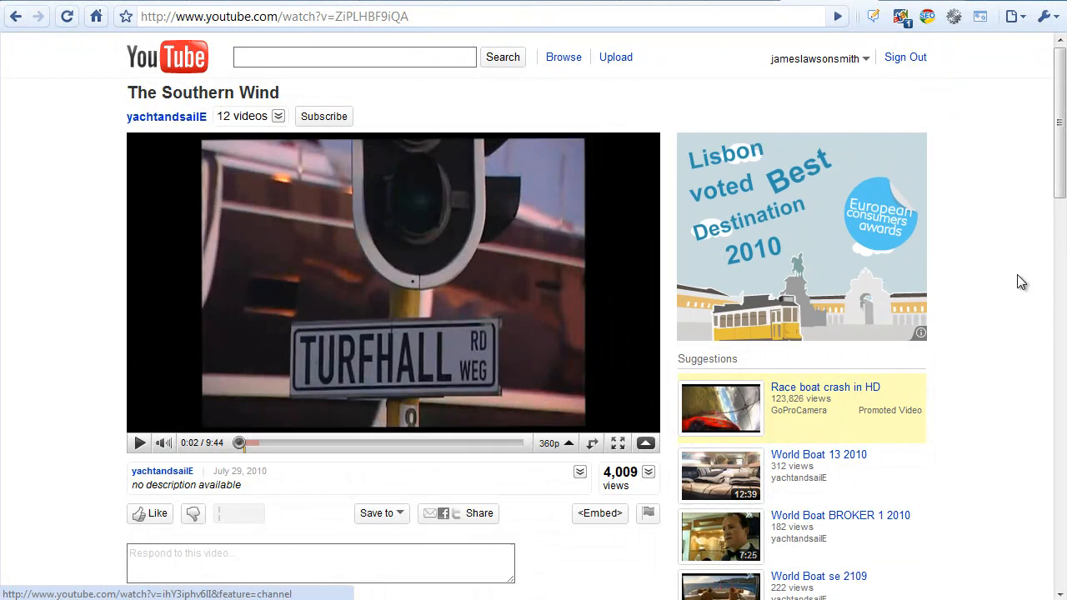
pyautogui.click(816, 58)
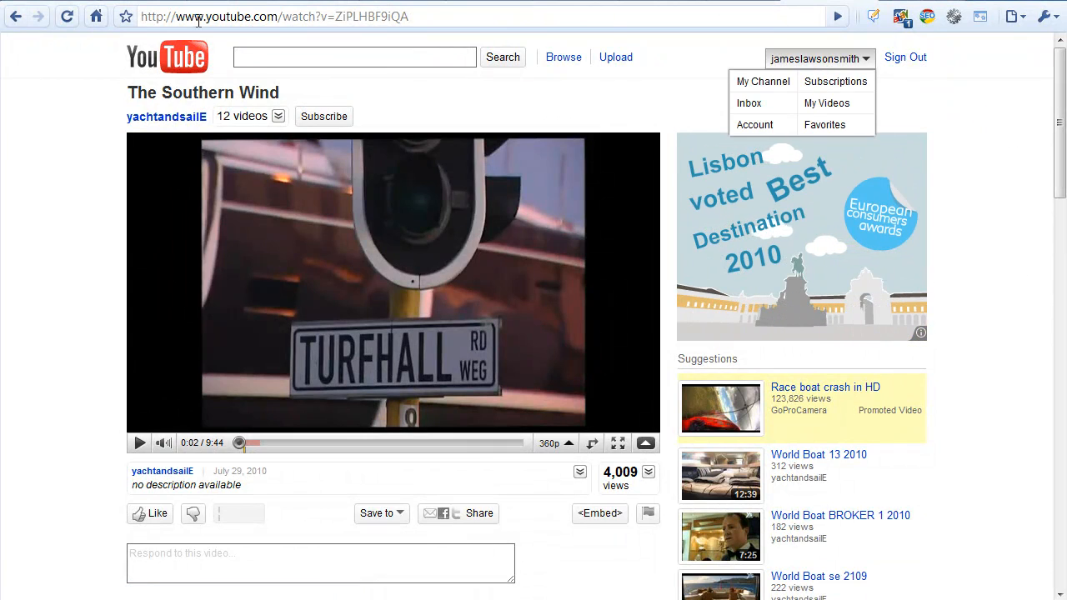
pyautogui.click(167, 57)
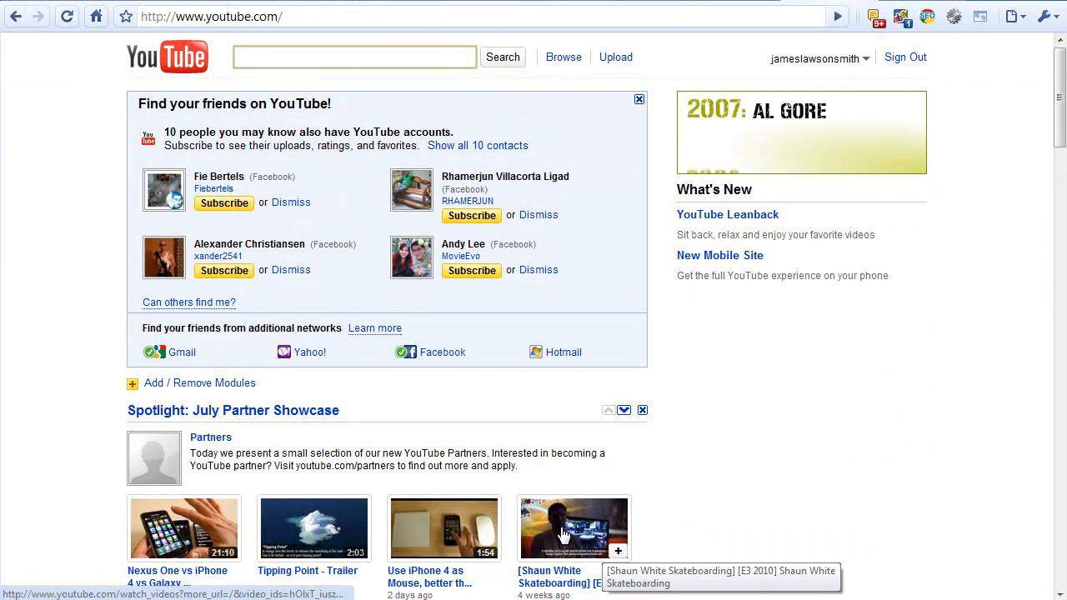
# Step: Open the Shaun White Skateboarding video from the Spotlight row
pyautogui.click(574, 528)
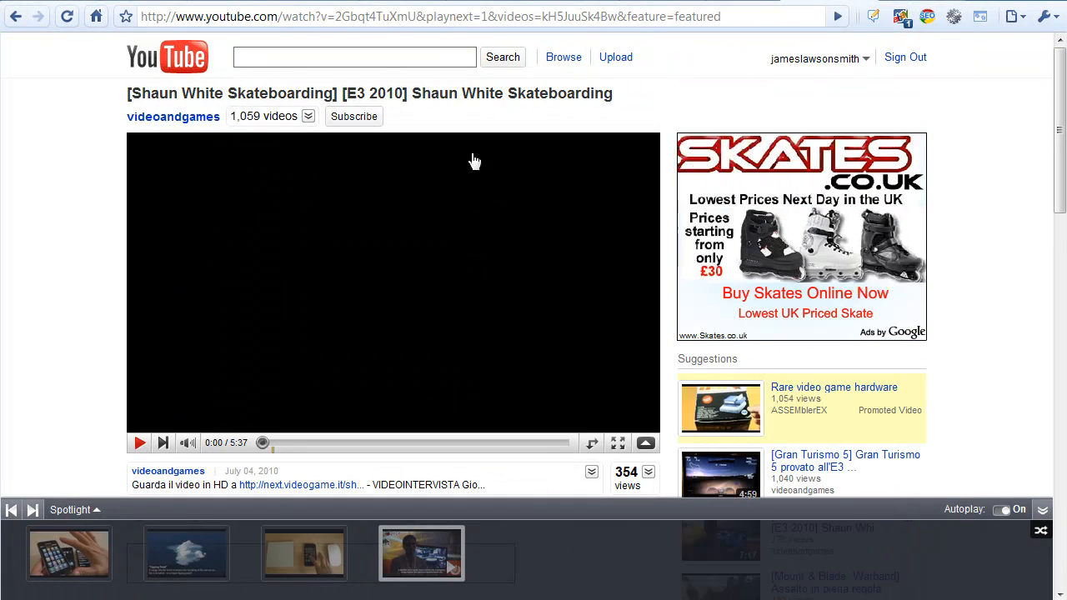
pyautogui.moveTo(978, 148)
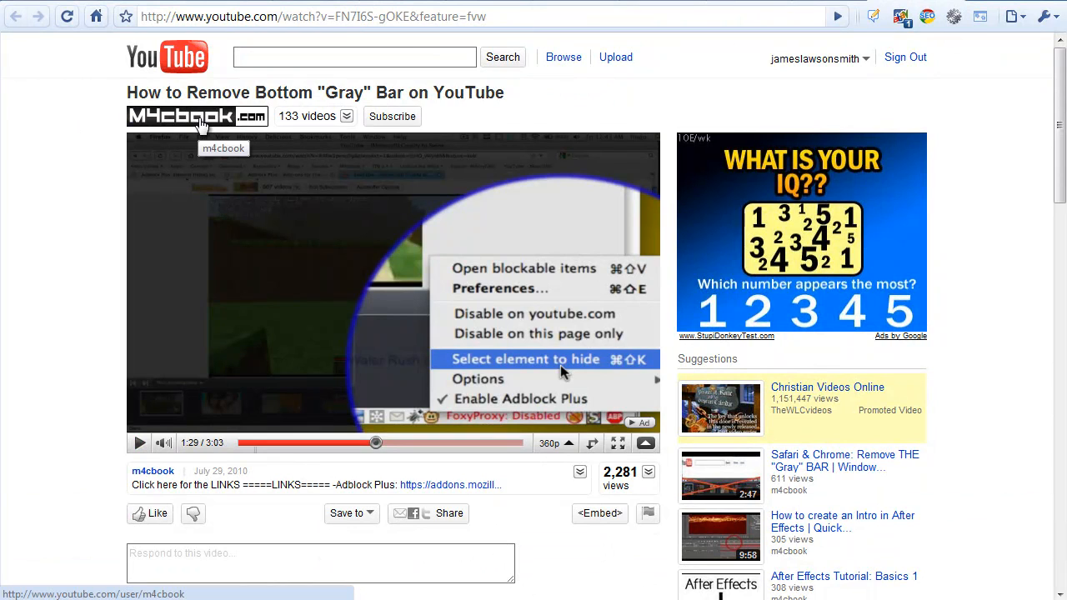
pyautogui.moveTo(855, 208)
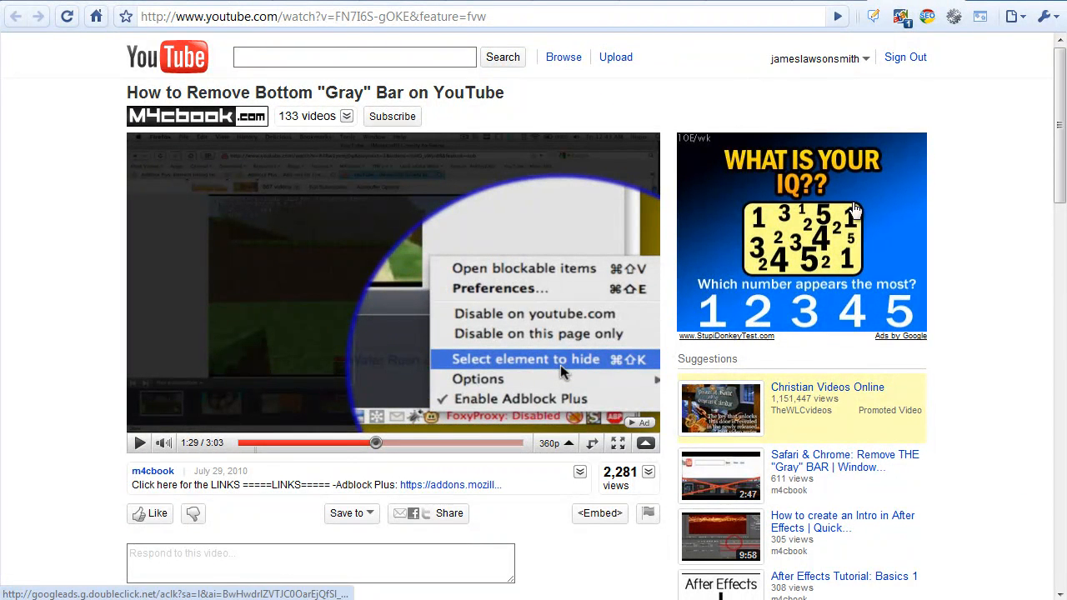
pyautogui.moveTo(953, 398)
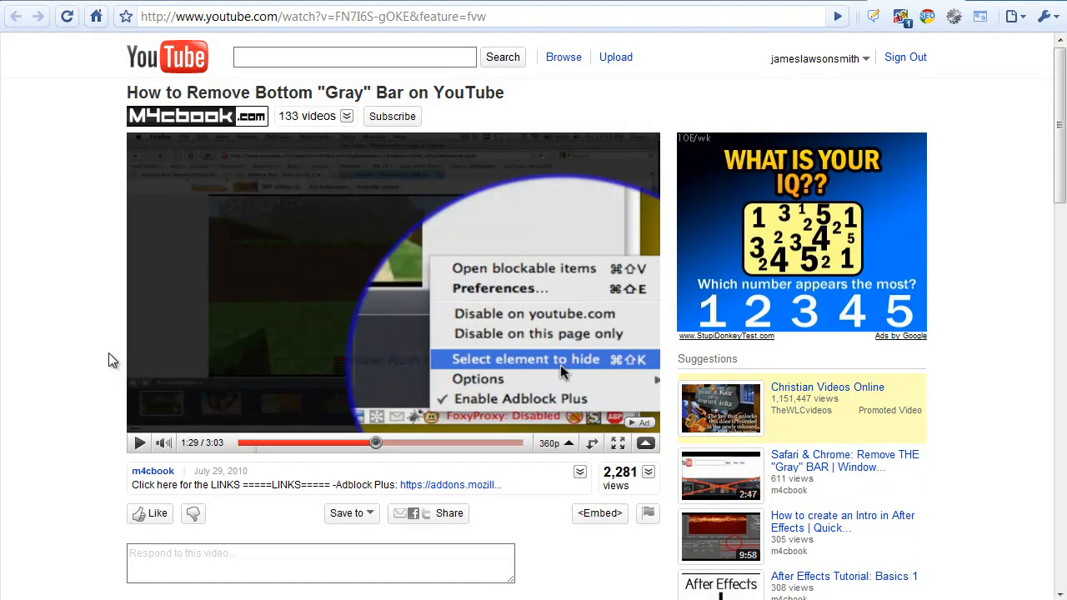
pyautogui.moveTo(559, 534)
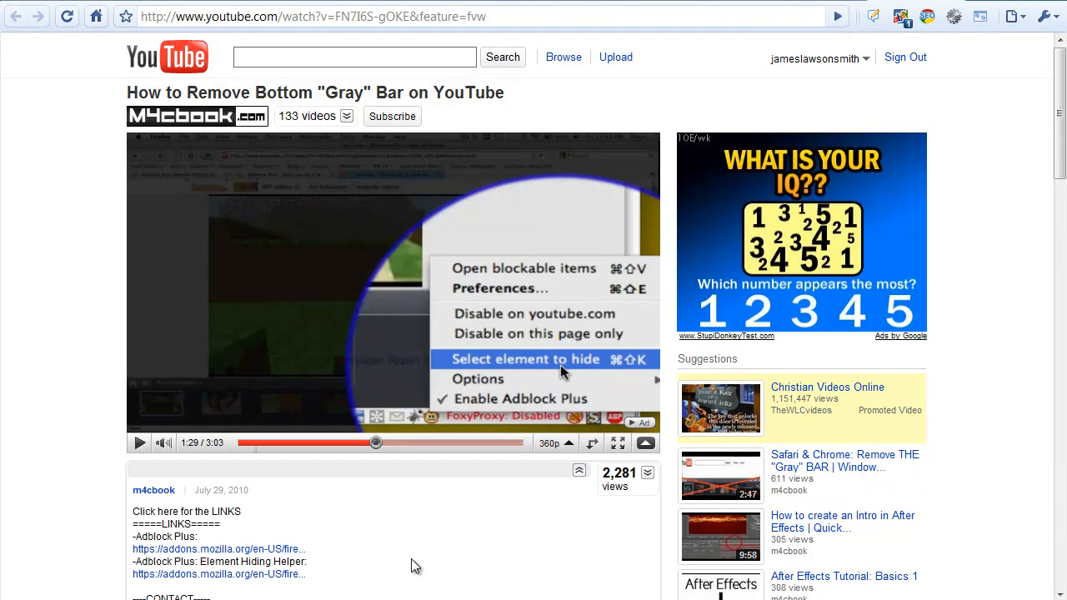
pyautogui.moveTo(517, 563)
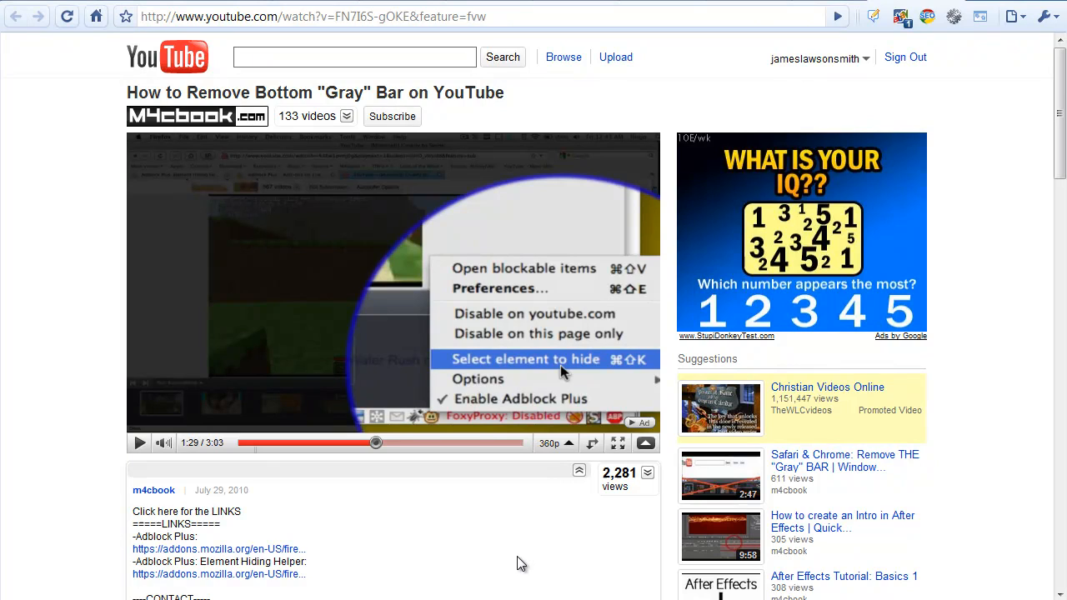
pyautogui.moveTo(523, 567)
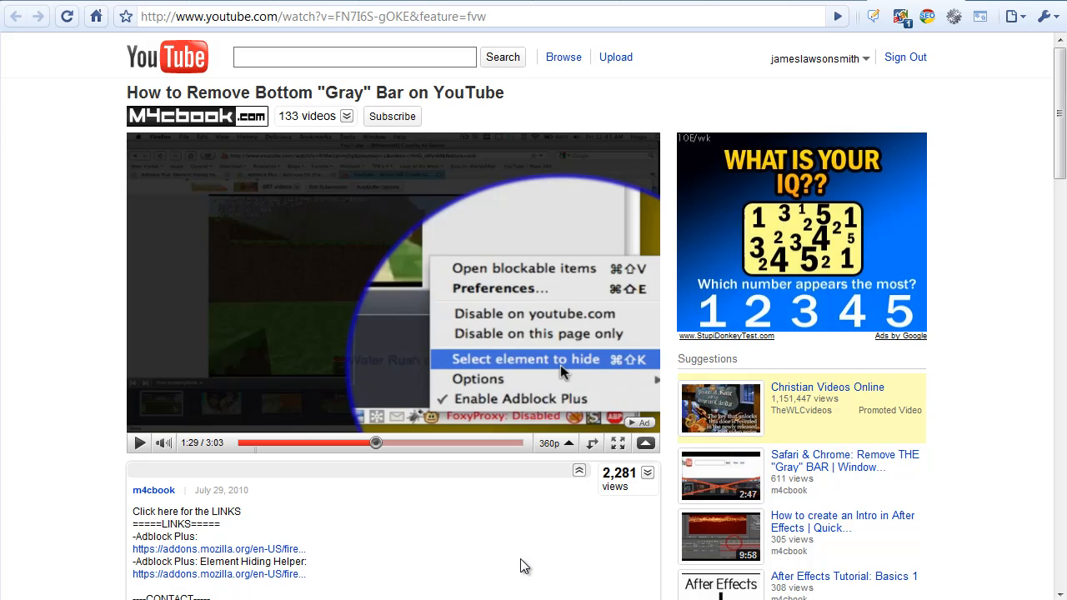
pyautogui.moveTo(511, 10)
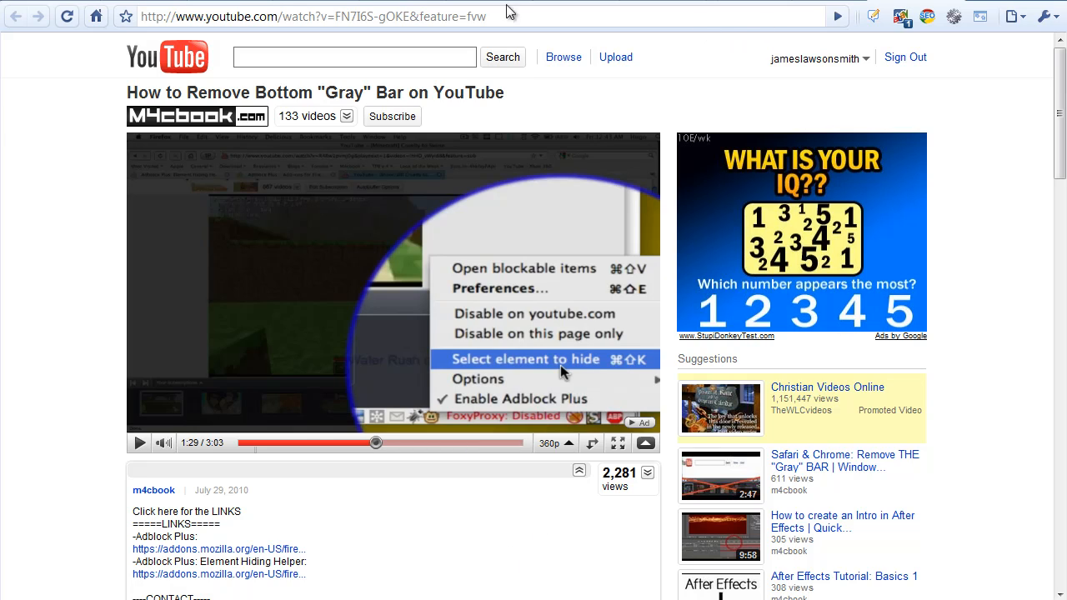
pyautogui.moveTo(978, 396)
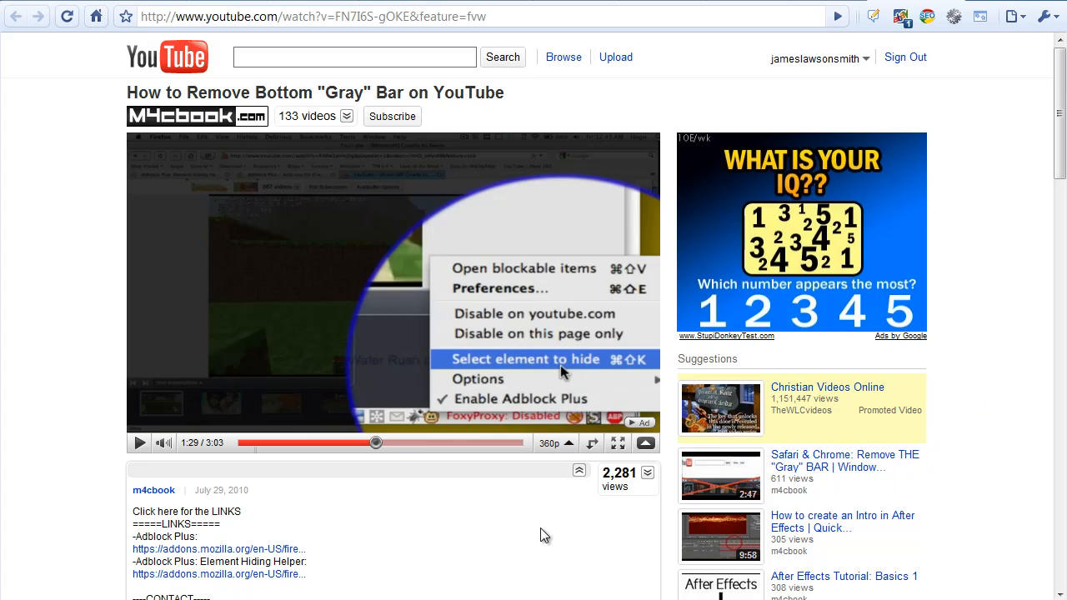
pyautogui.moveTo(532, 531)
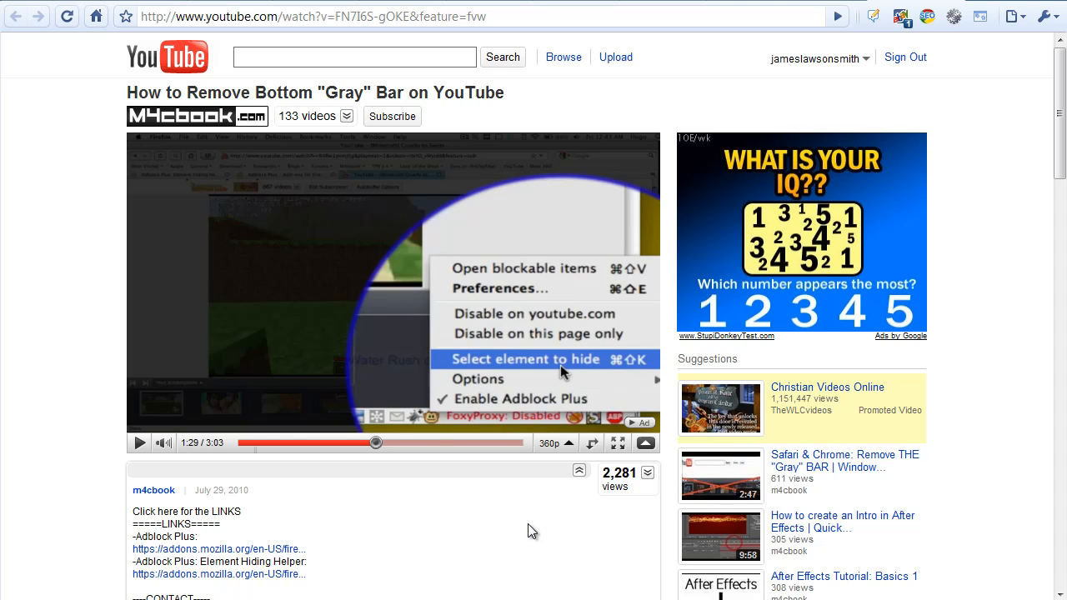
pyautogui.moveTo(1004, 475)
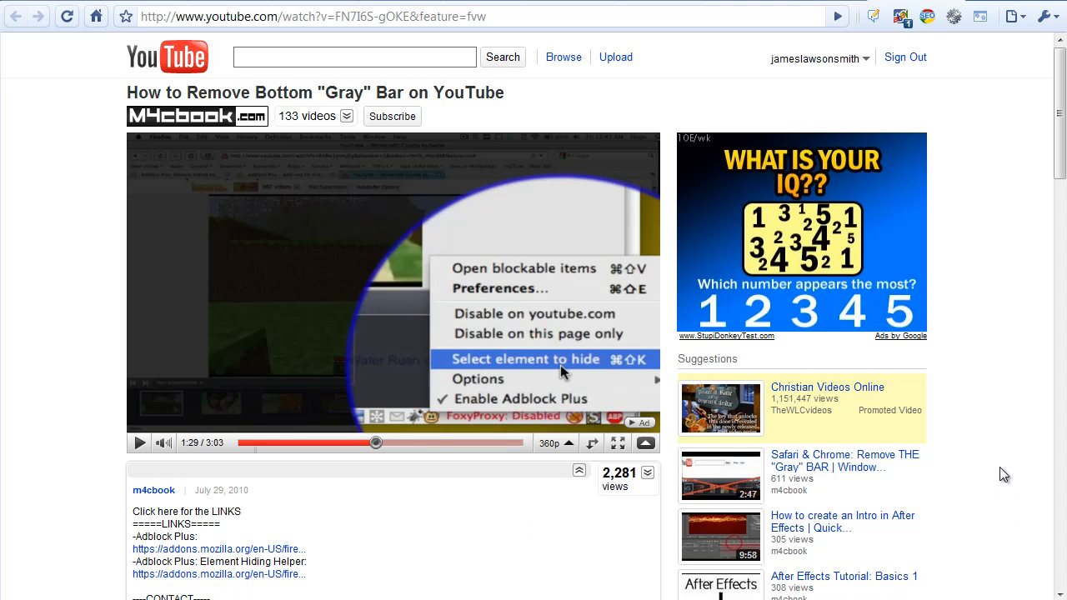